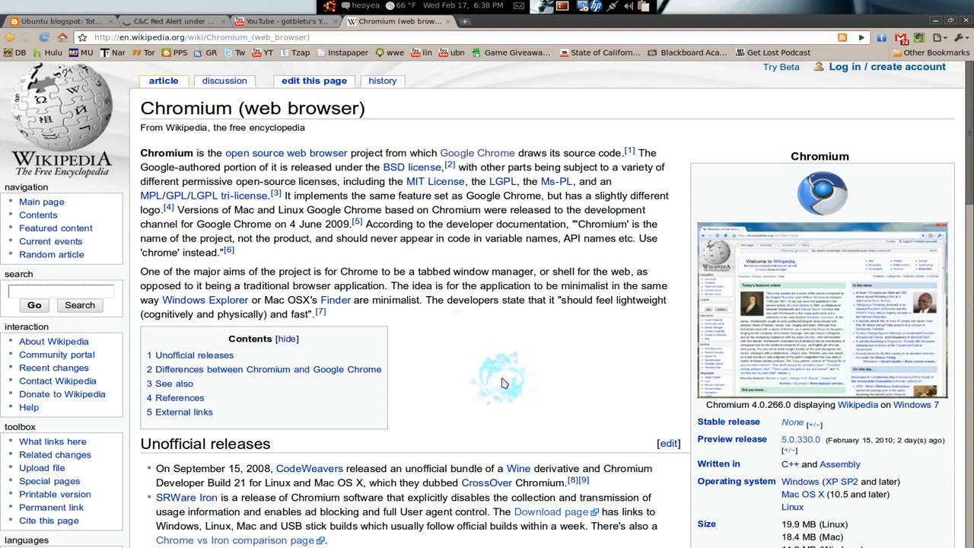
left_click(500, 382)
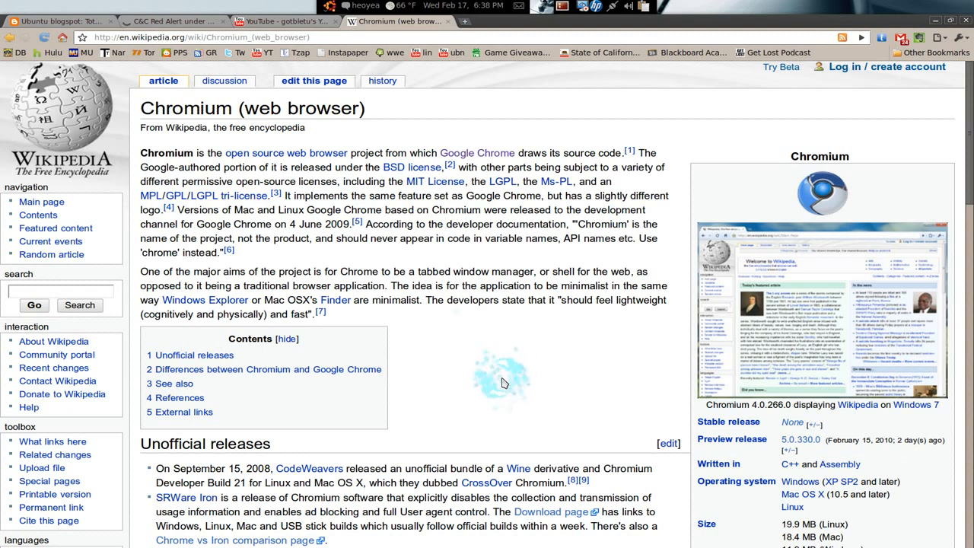